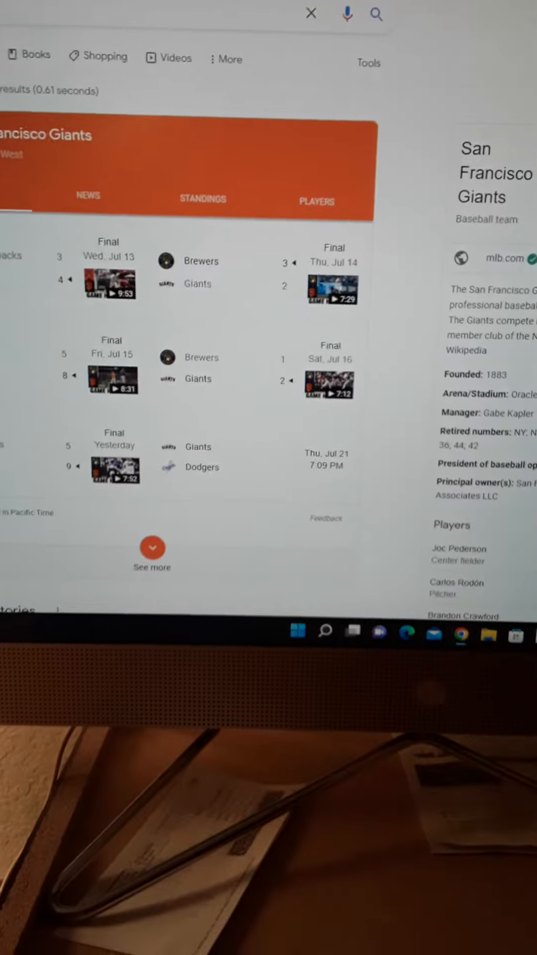
scroll(down, 3)
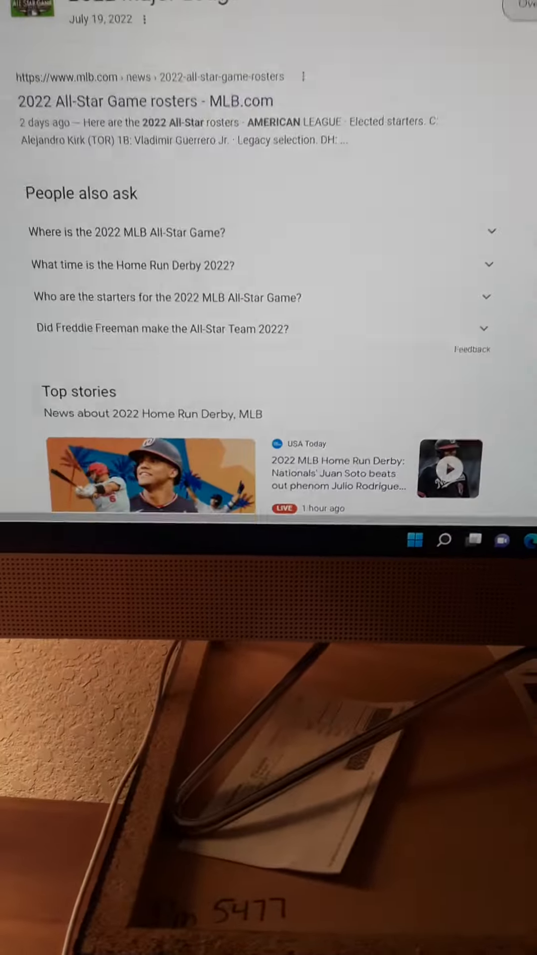